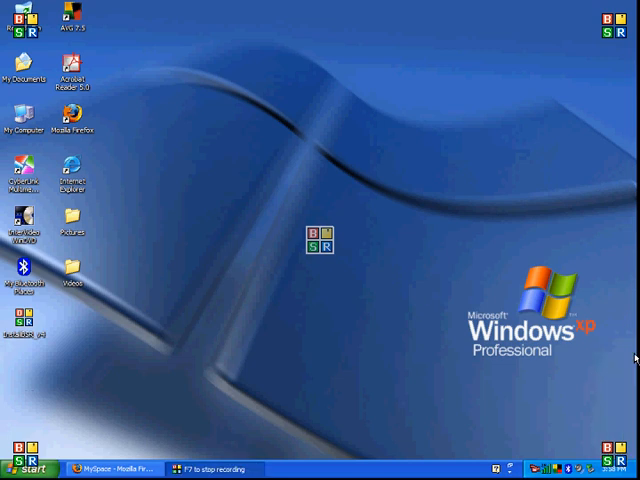
pyautogui.moveTo(278, 242)
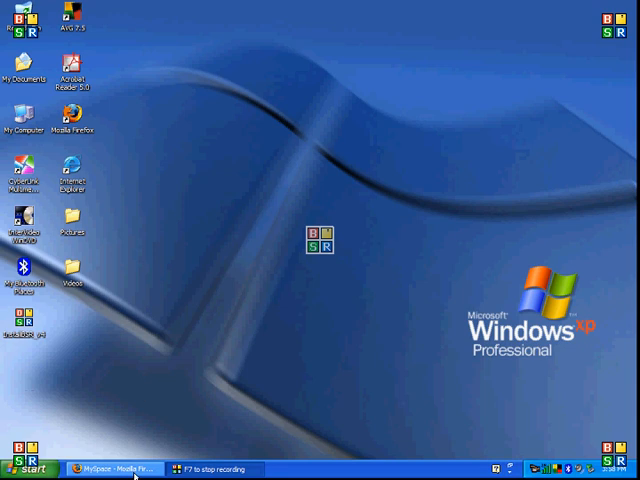
# Restore the MySpace window, view its page source, and scroll down to the login form.
pyautogui.click(113, 468)
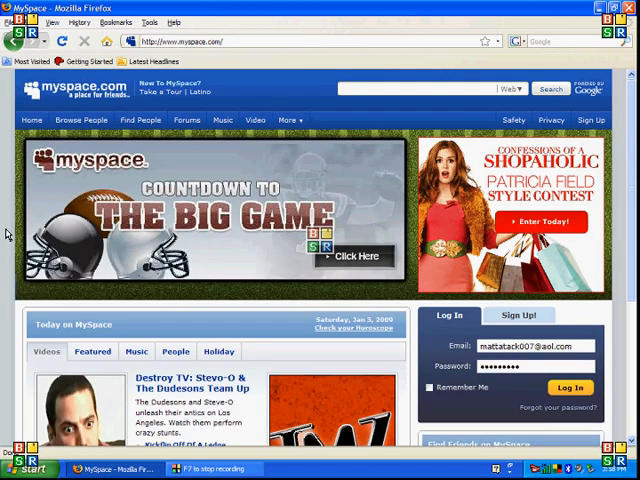
pyautogui.rightClick(10, 235)
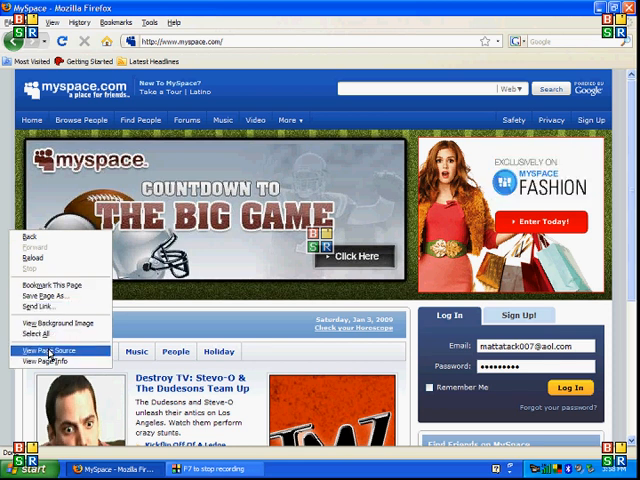
pyautogui.click(45, 350)
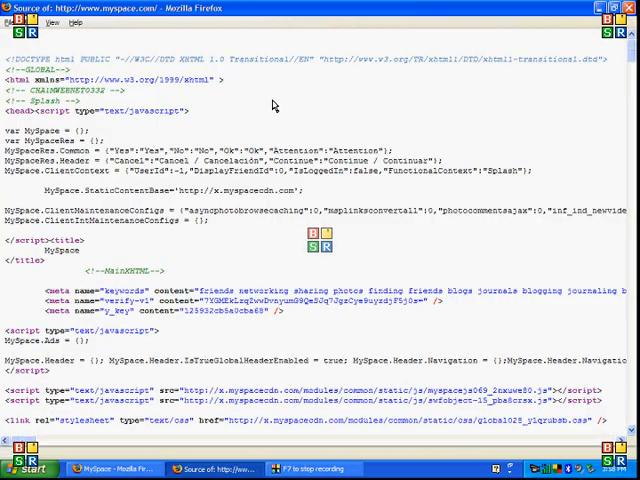
pyautogui.scroll(-3)
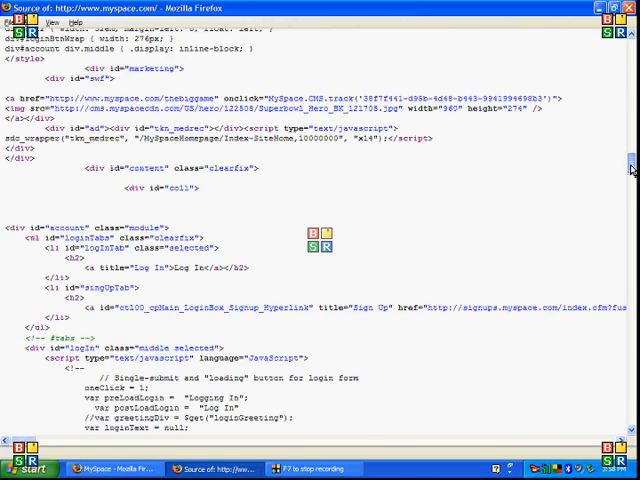
pyautogui.scroll(-3)
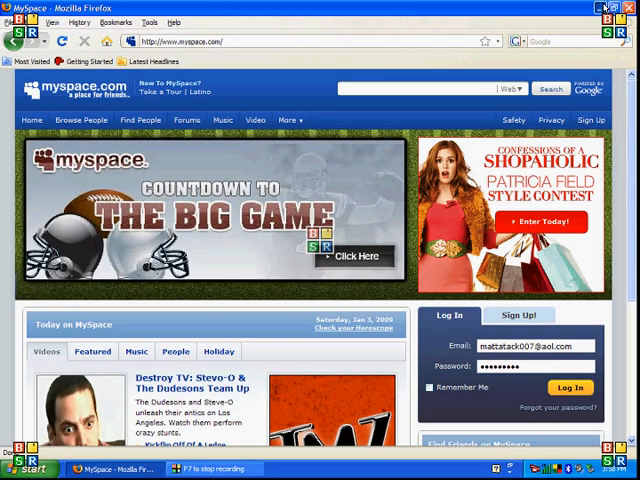
# Minimize Firefox and start Notepad from Accessories to paste the copied source.
pyautogui.click(626, 7)
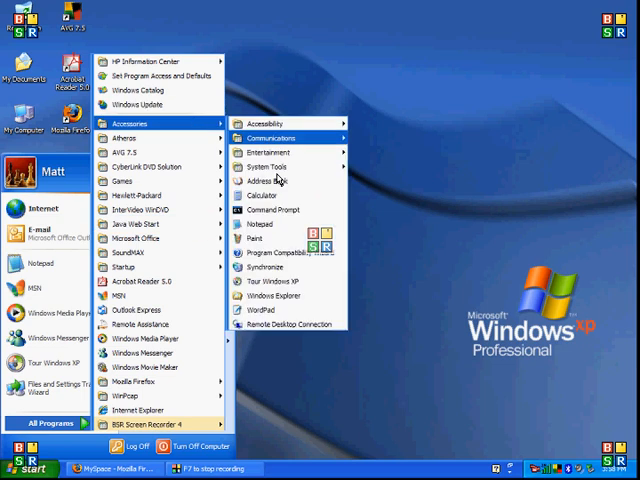
pyautogui.click(267, 223)
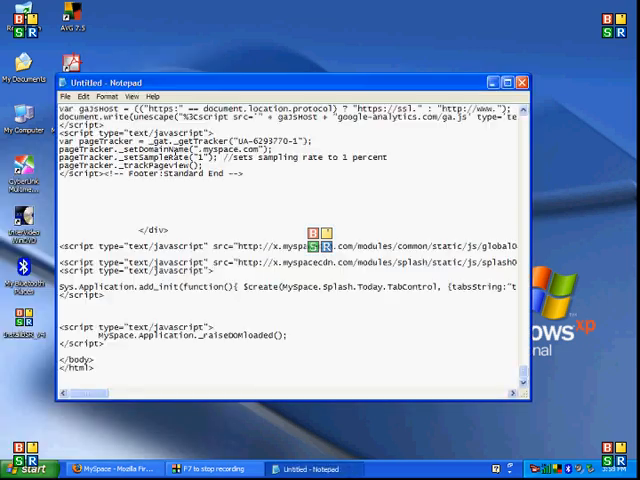
pyautogui.click(69, 96)
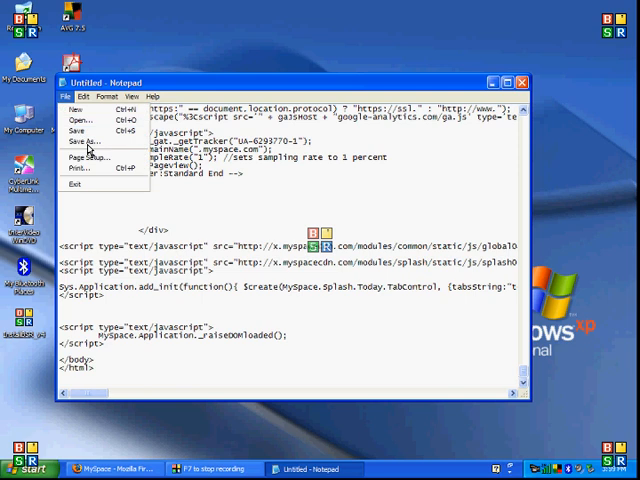
pyautogui.click(82, 141)
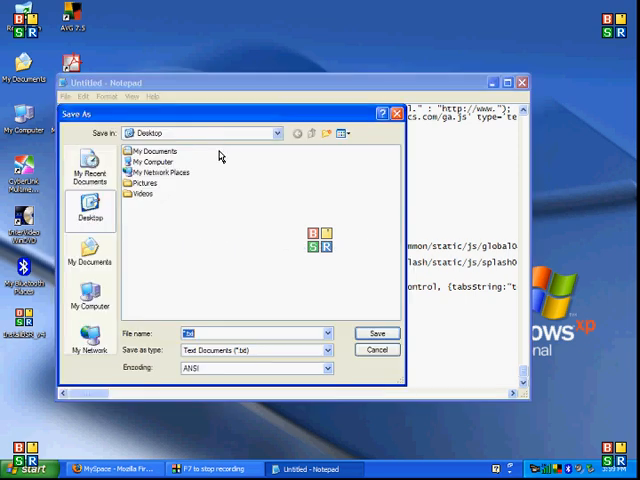
pyautogui.write('www')
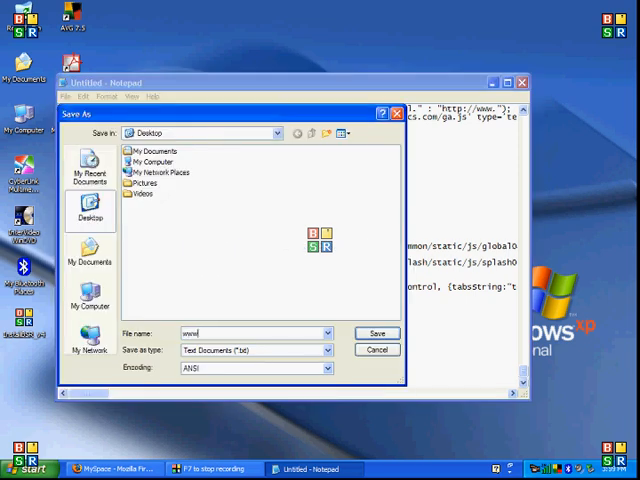
pyautogui.write('.myspace')
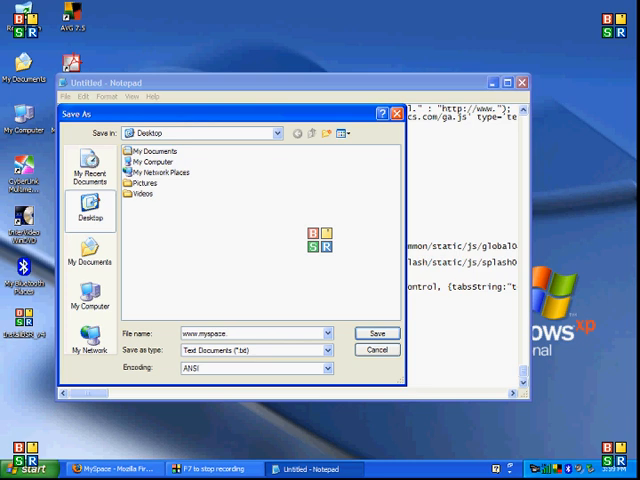
pyautogui.write('.html')
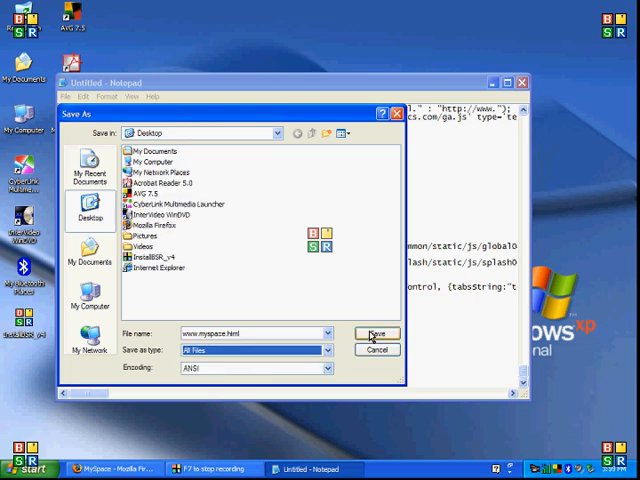
pyautogui.click(377, 333)
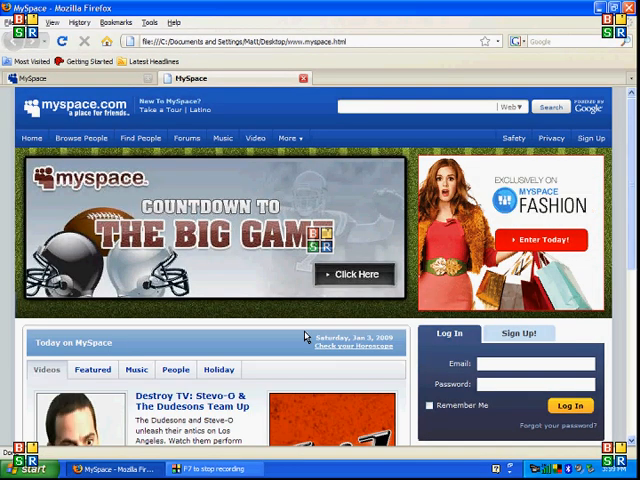
# Scroll down the rendered MySpace homepage.
pyautogui.scroll(-3)
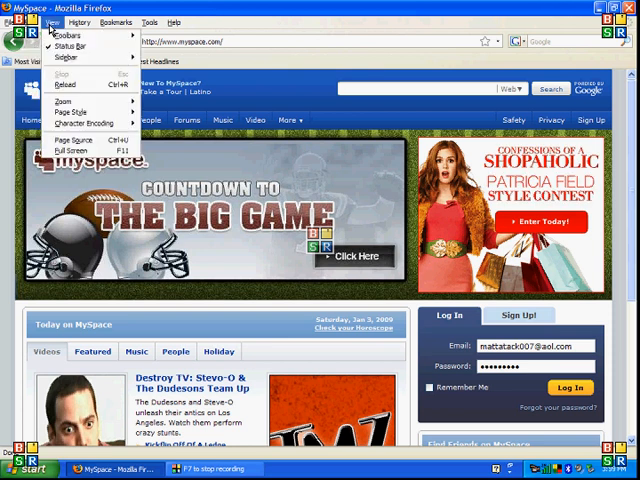
# Save the page as MySpace.html on the desktop, then double-click the file to open it.
pyautogui.click(24, 22)
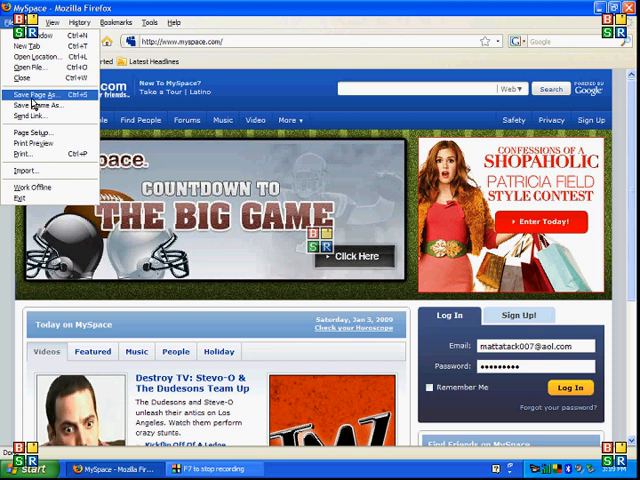
pyautogui.click(35, 95)
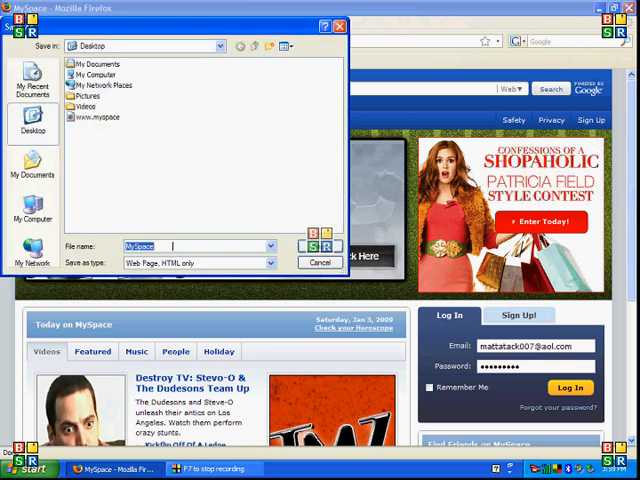
pyautogui.write('.html')
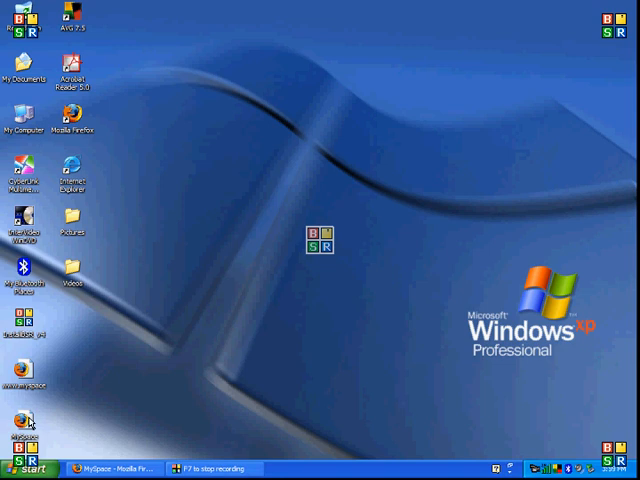
pyautogui.doubleClick(28, 420)
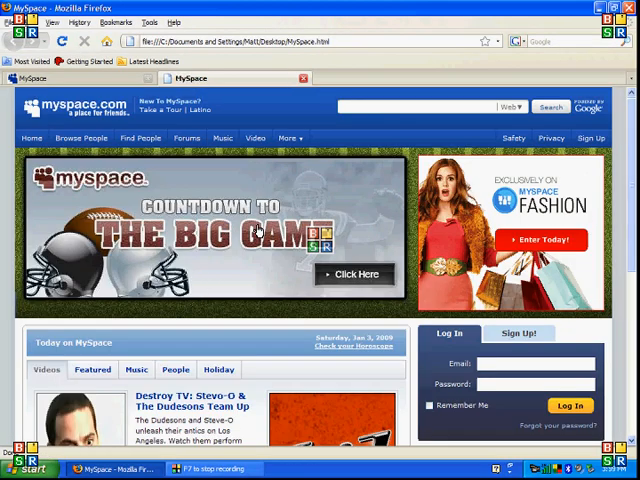